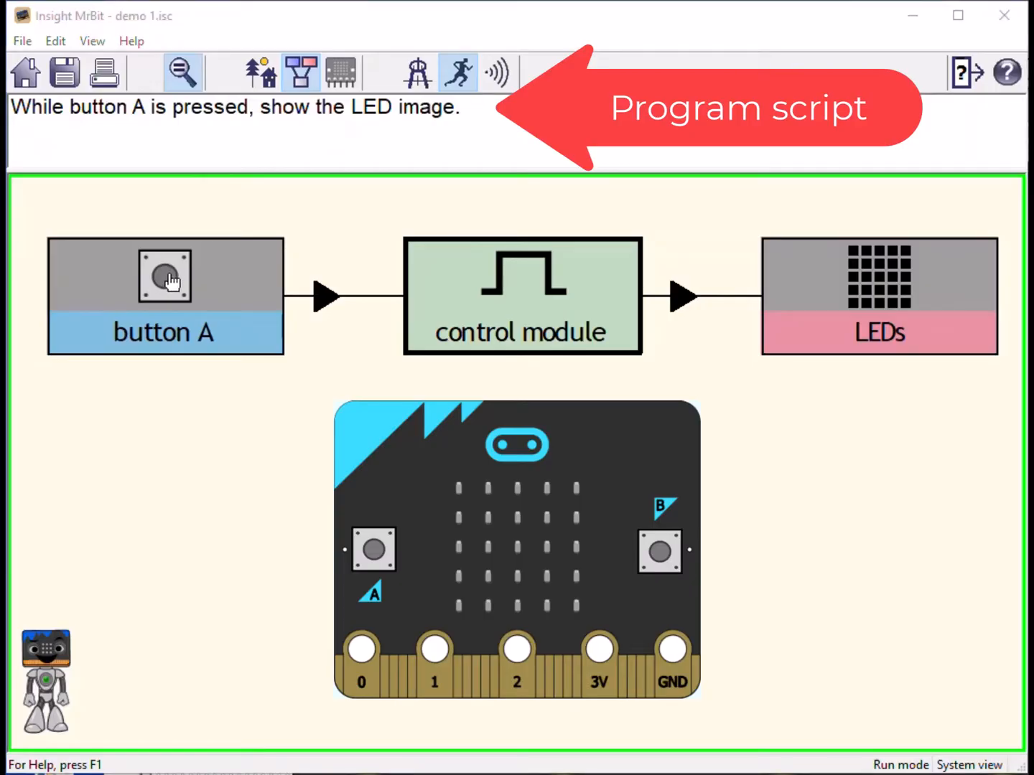
Hold button A on the micro:bit panel so the LED image lights up.
left_click(373, 548)
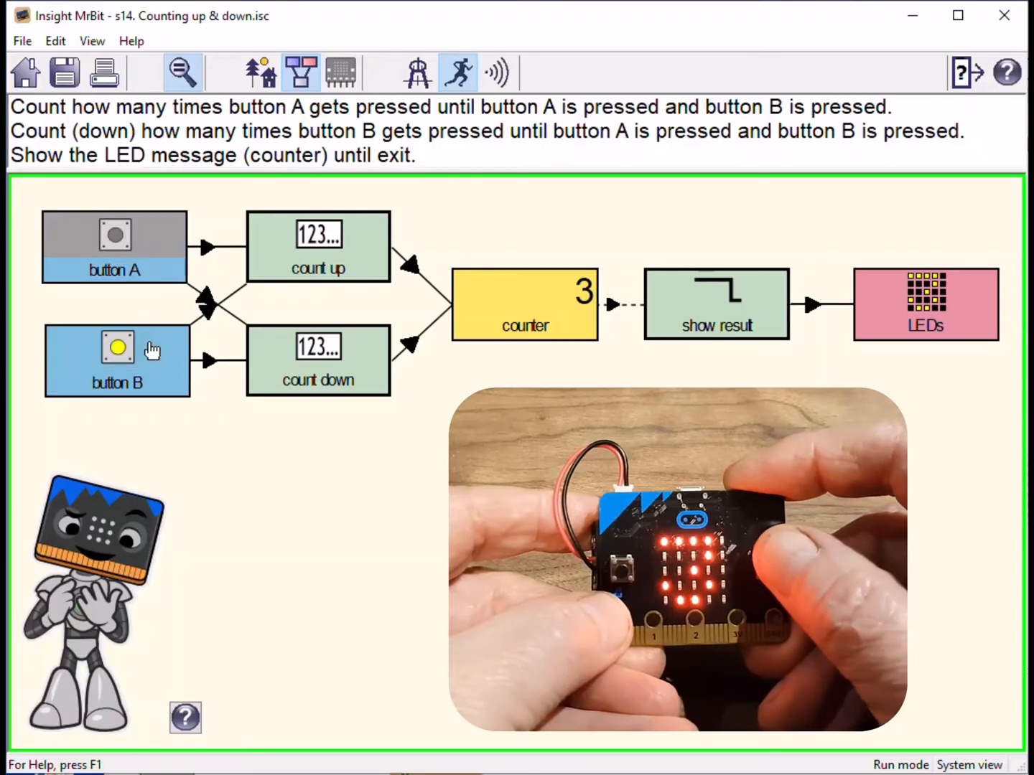
Press button B to count down, then button A to count up on the counter.
left_click(117, 348)
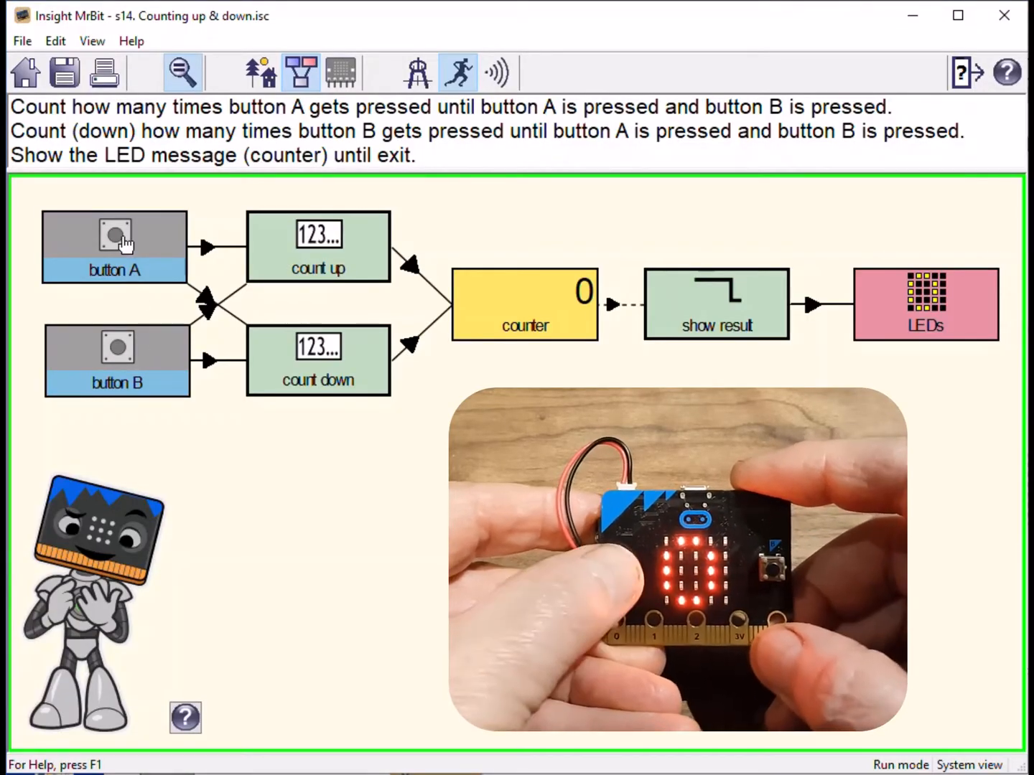
left_click(115, 247)
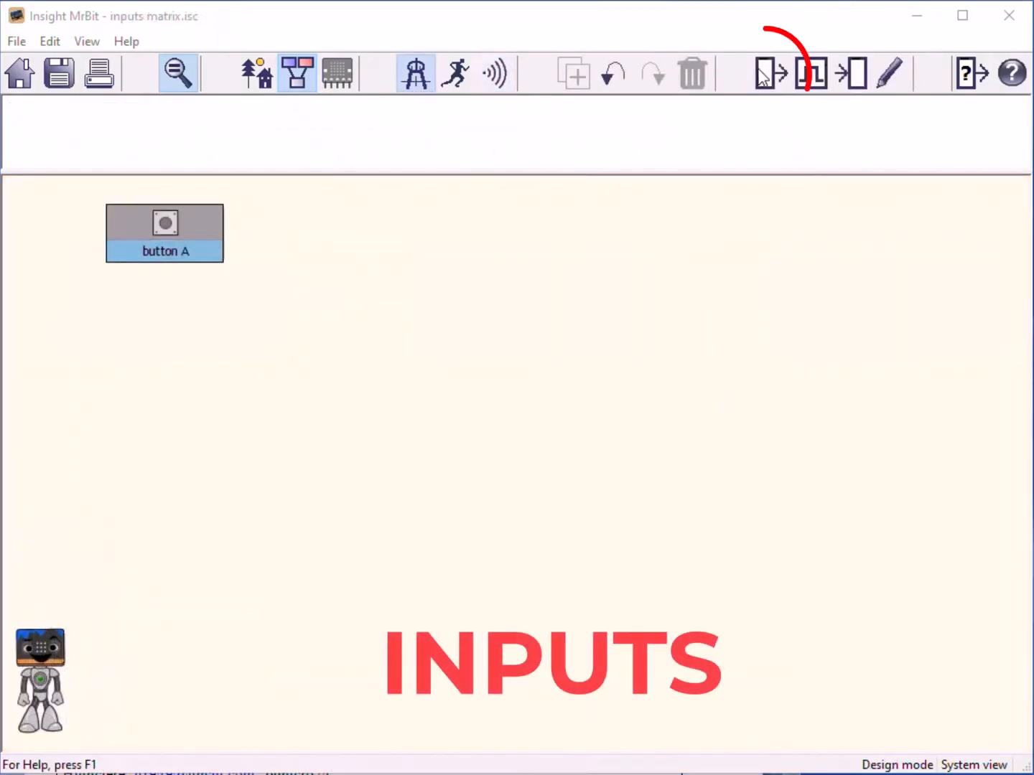
Add a button A input device block from the toolbar.
left_click(770, 75)
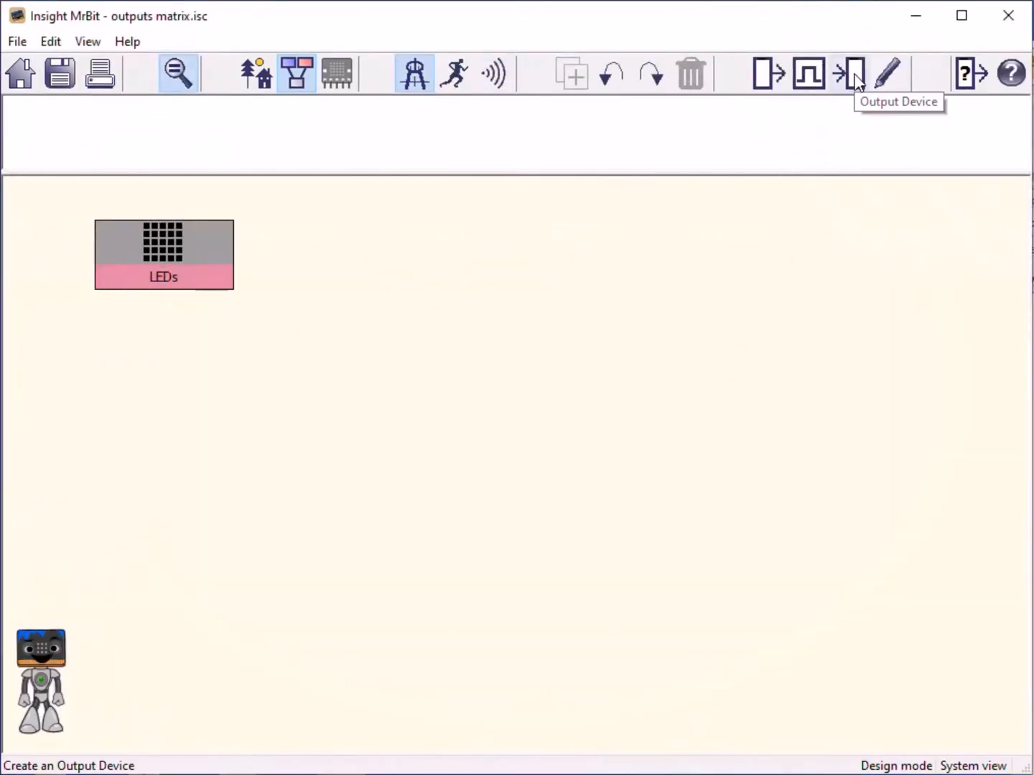
Add an LEDs output device block from the toolbar.
left_click(851, 73)
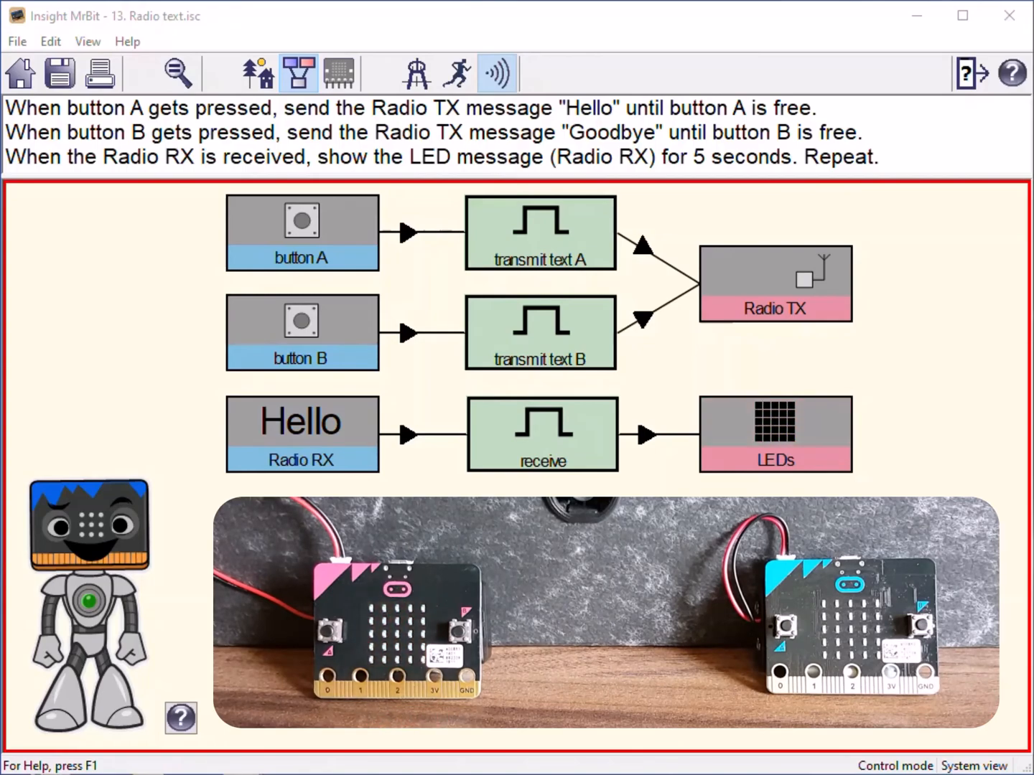
Send Goodbye by radio from button B so it shows on the receiving LEDs.
left_click(302, 319)
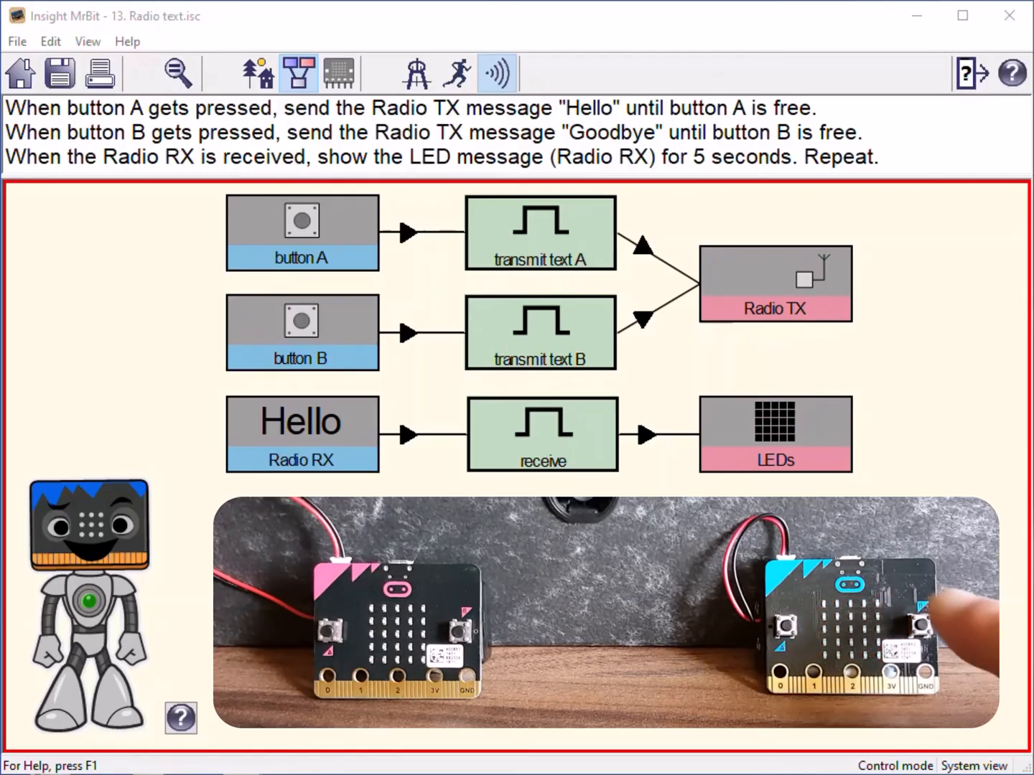
left_click(921, 607)
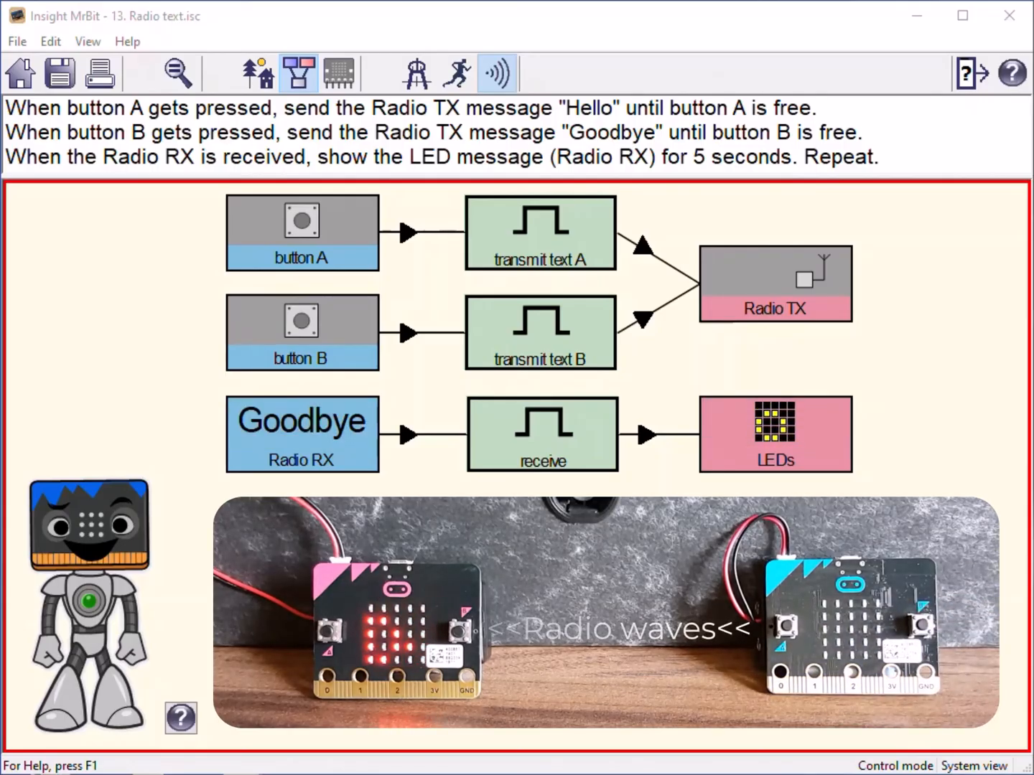